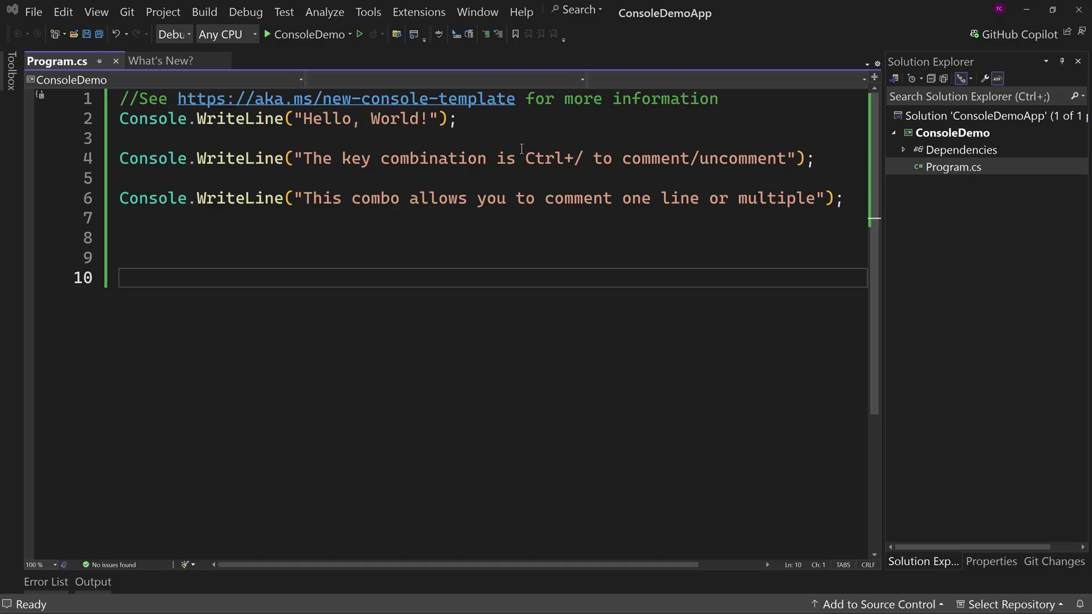
- Select line 4 and toggle its comment off and on with Ctrl+/
double_click(552, 158)
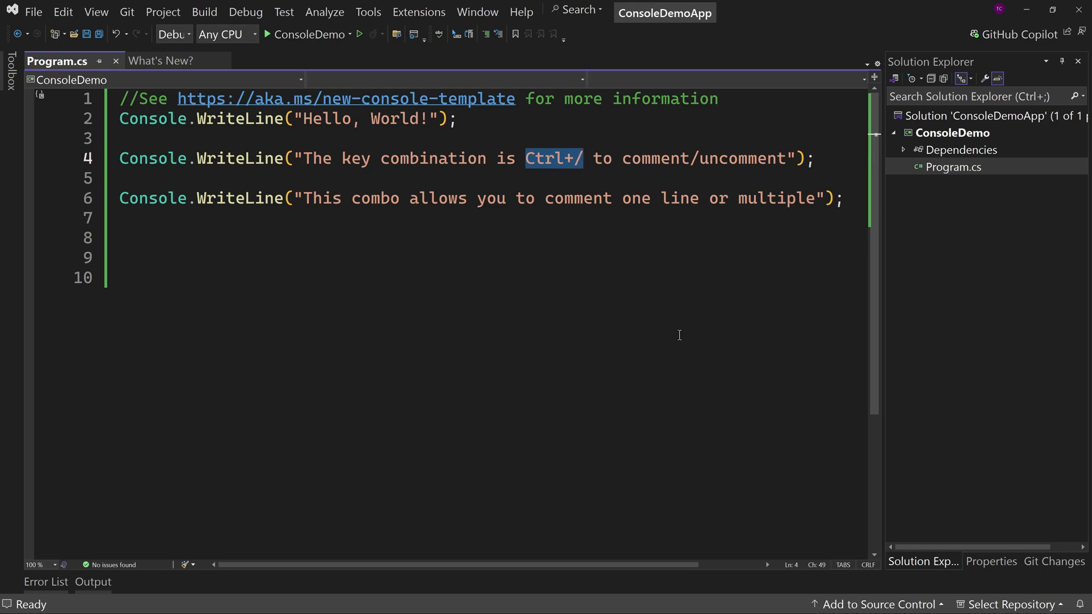
left_click(269, 238)
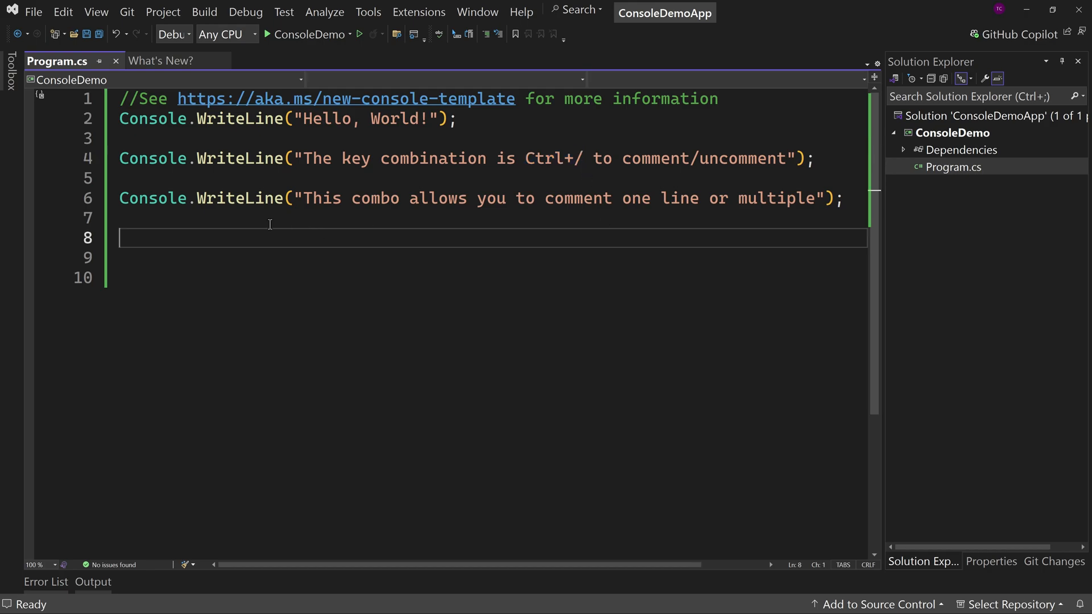
double_click(250, 158)
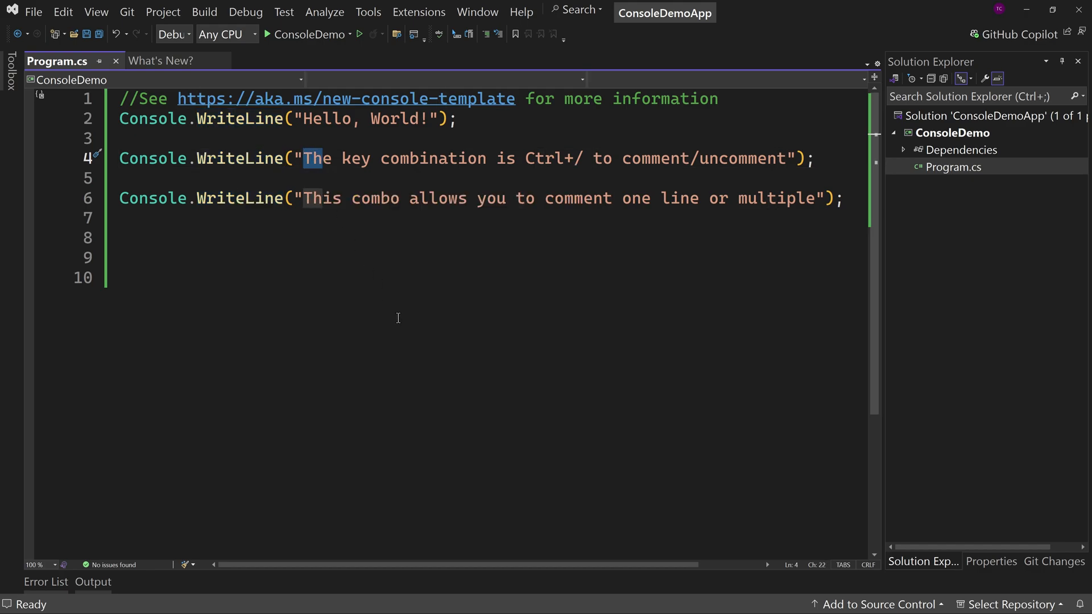
key("ctrl+/")
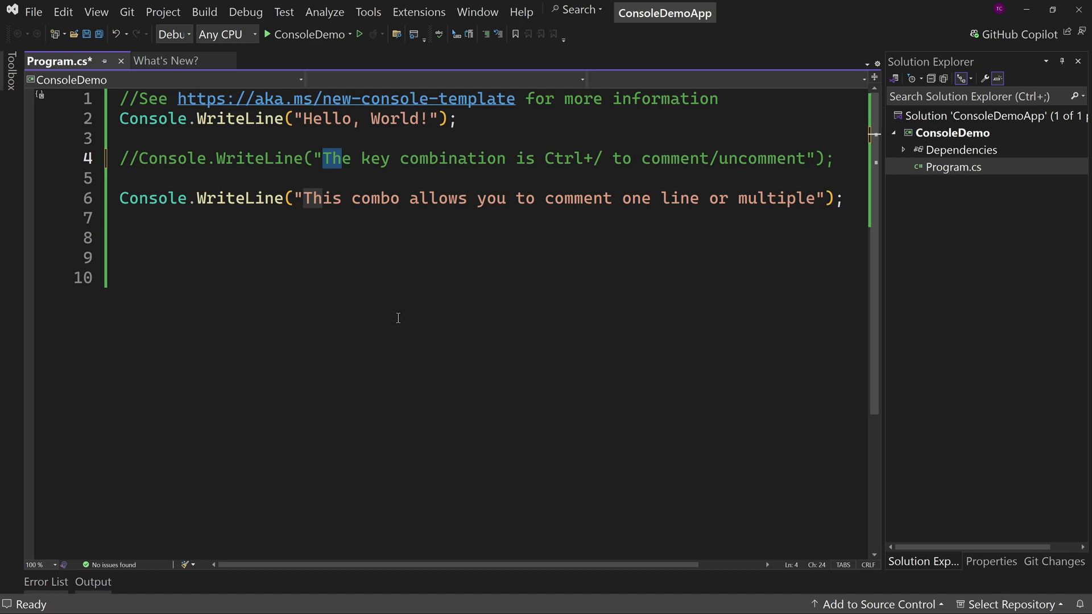
key("ctrl+/")
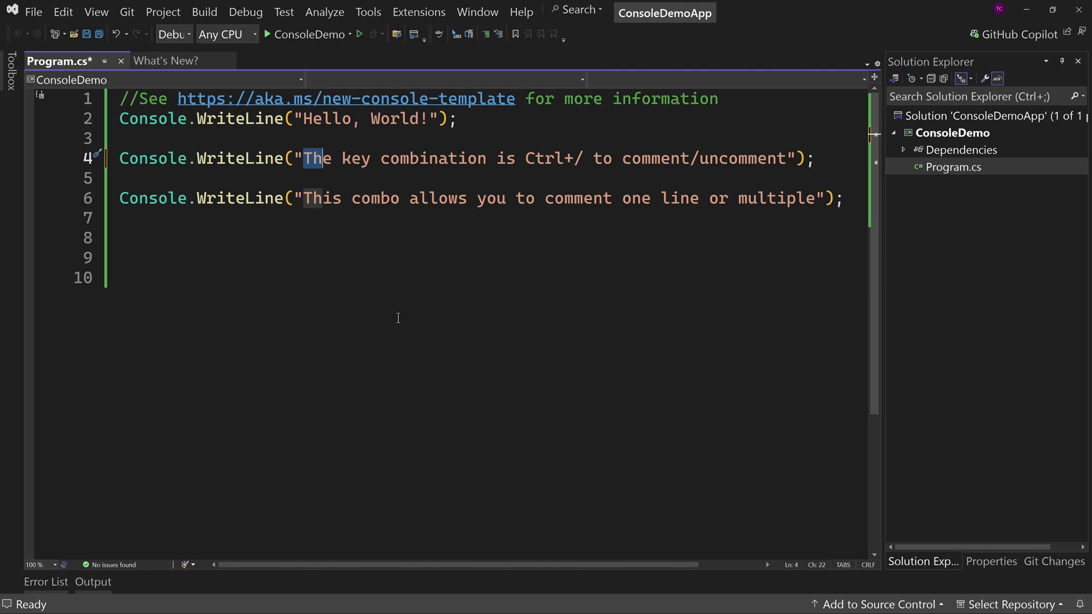
- Check the Visual Studio product information, noting version 17.11
left_click(521, 12)
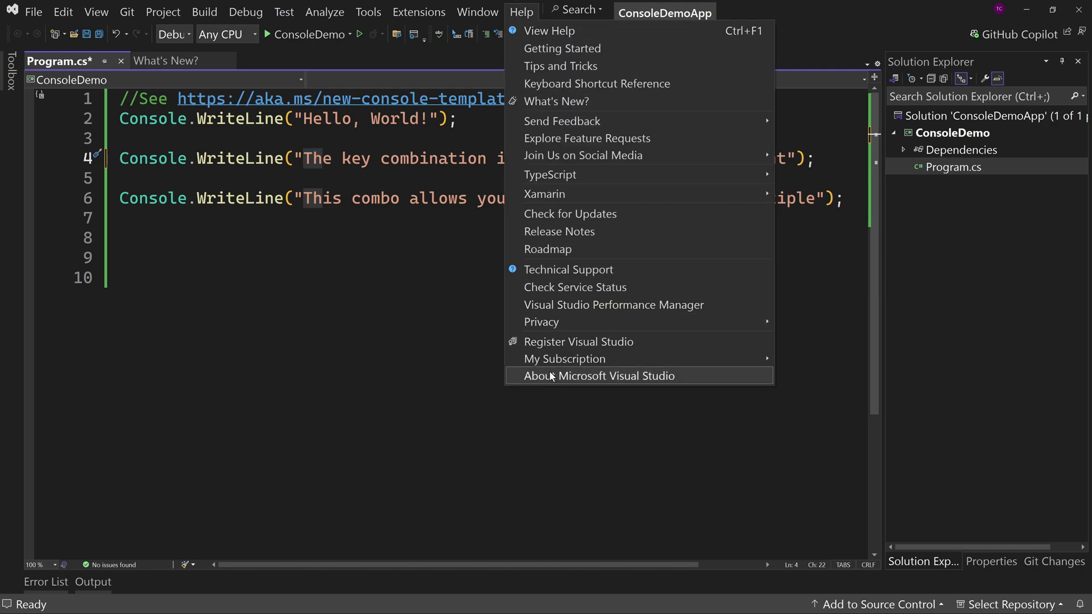
left_click(599, 375)
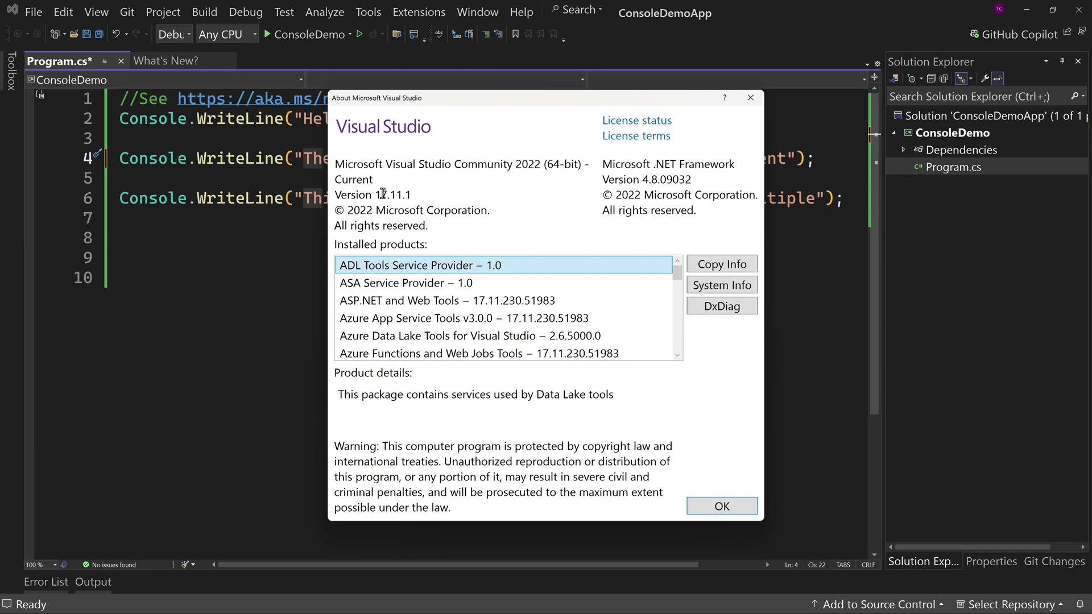
double_click(390, 195)
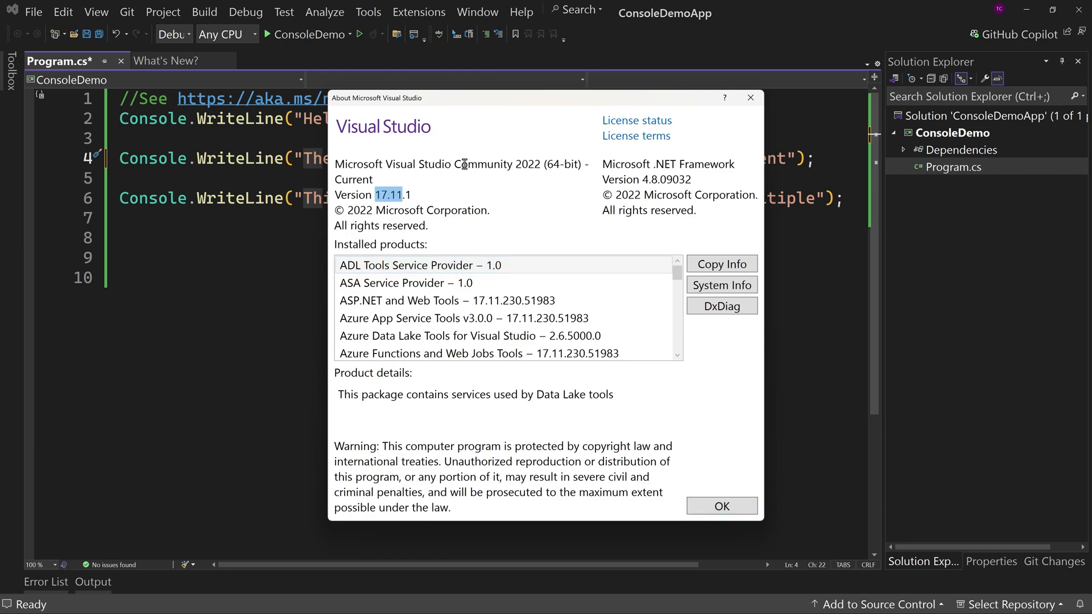
mouse_move(469, 182)
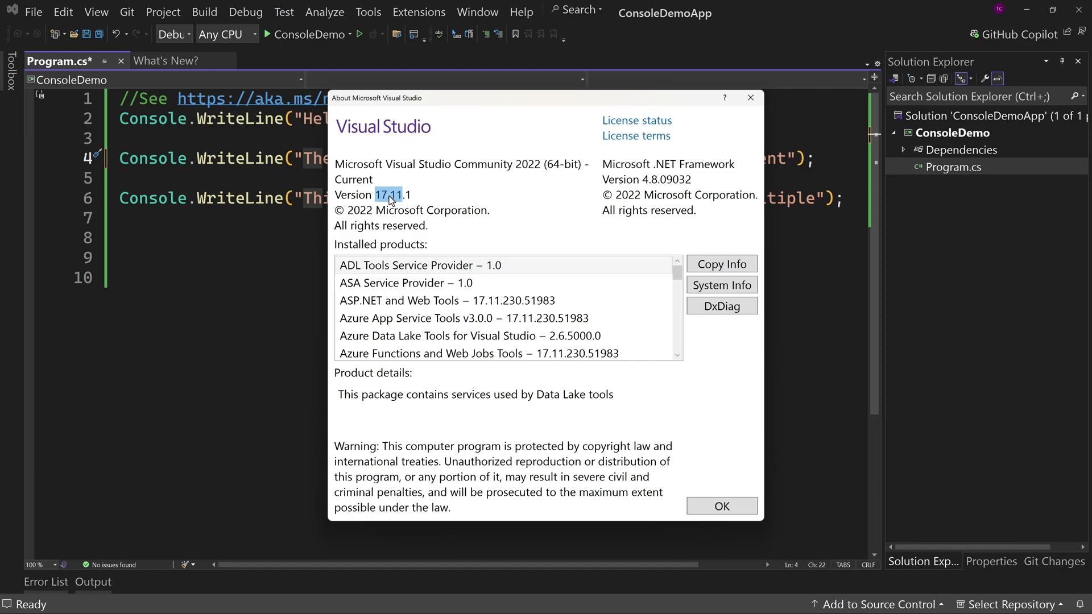
mouse_move(410, 216)
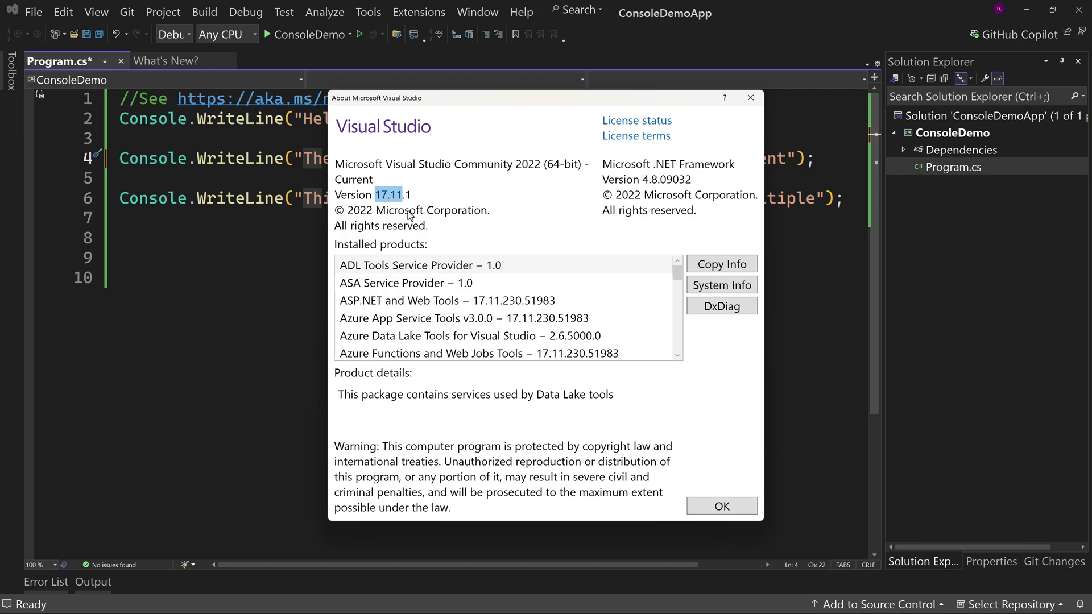
left_click(720, 505)
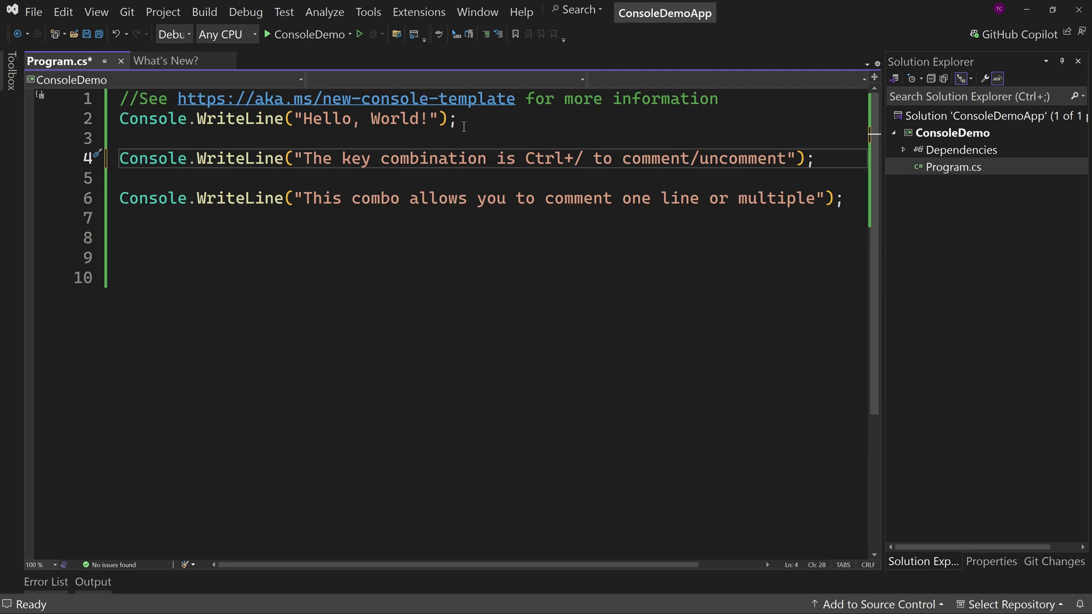
mouse_move(483, 34)
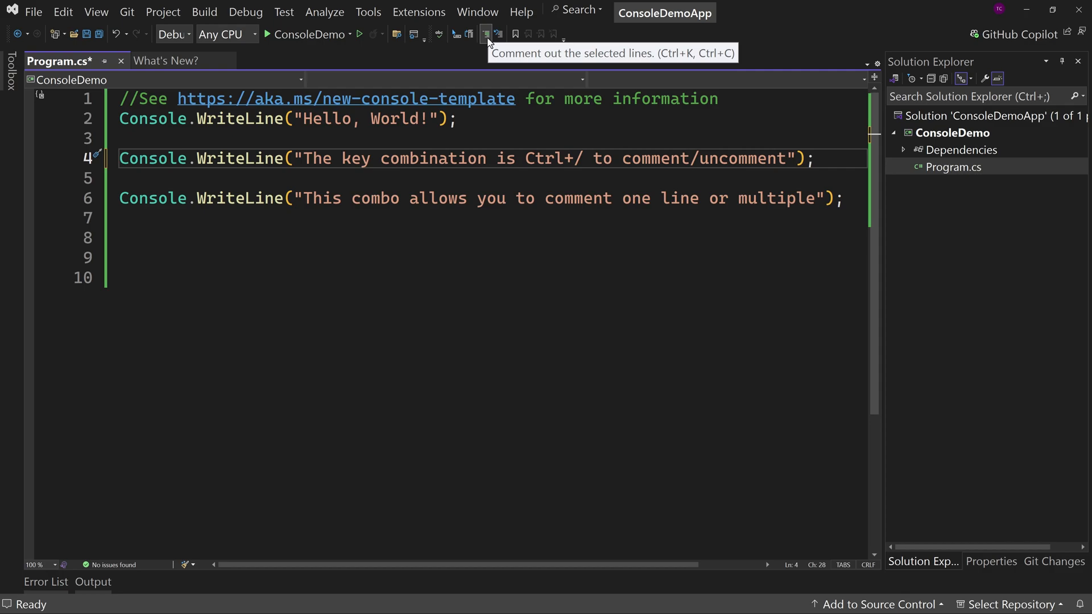
mouse_move(390, 167)
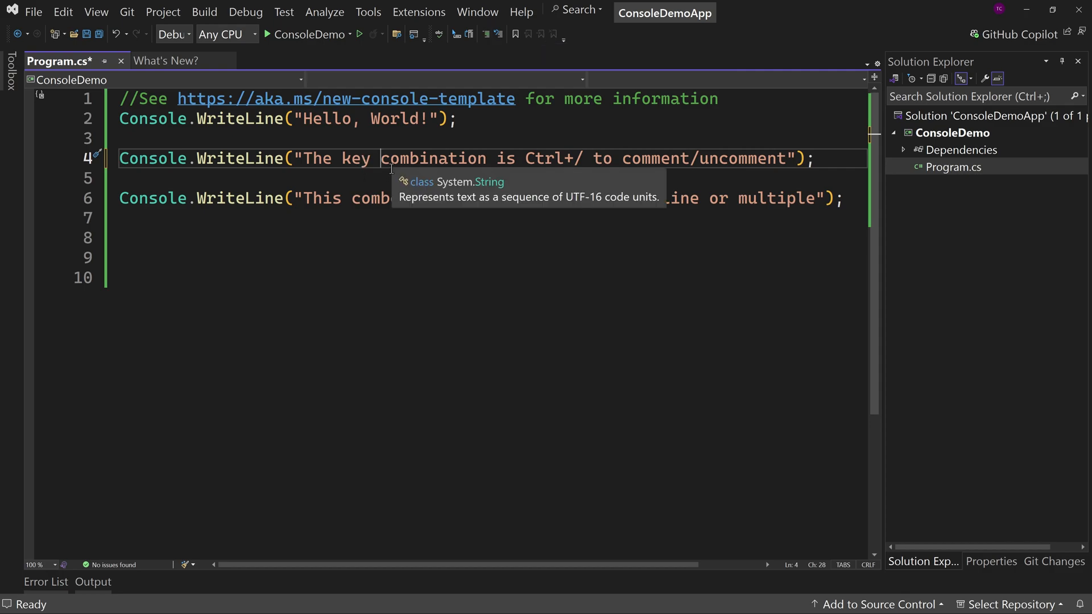
mouse_move(508, 251)
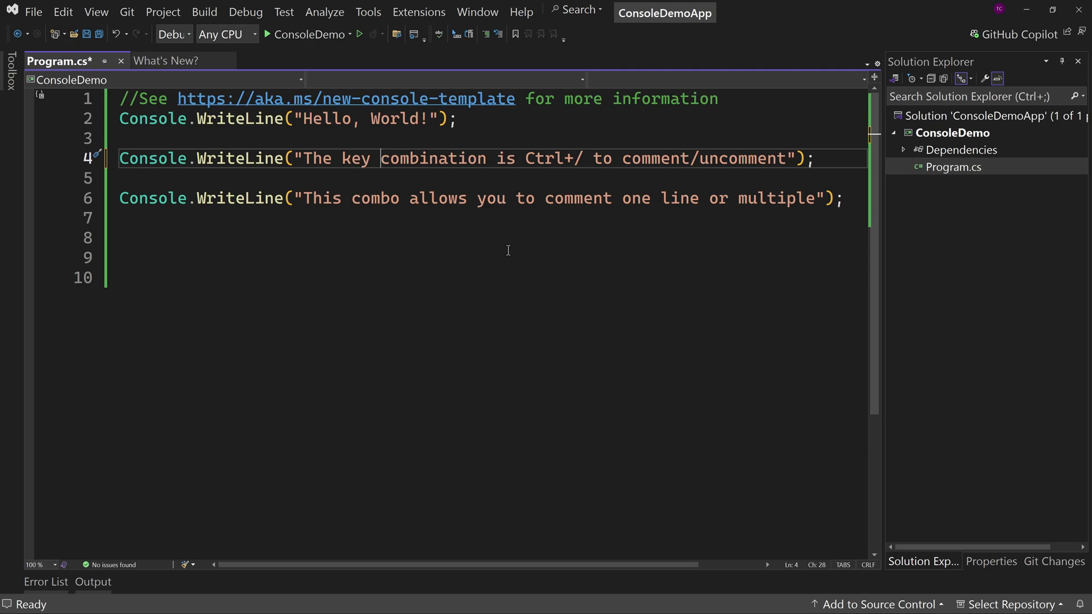
- Comment out line 4 with Ctrl+K, Ctrl+C, then uncomment it with Ctrl+/
key("ctrl+k")
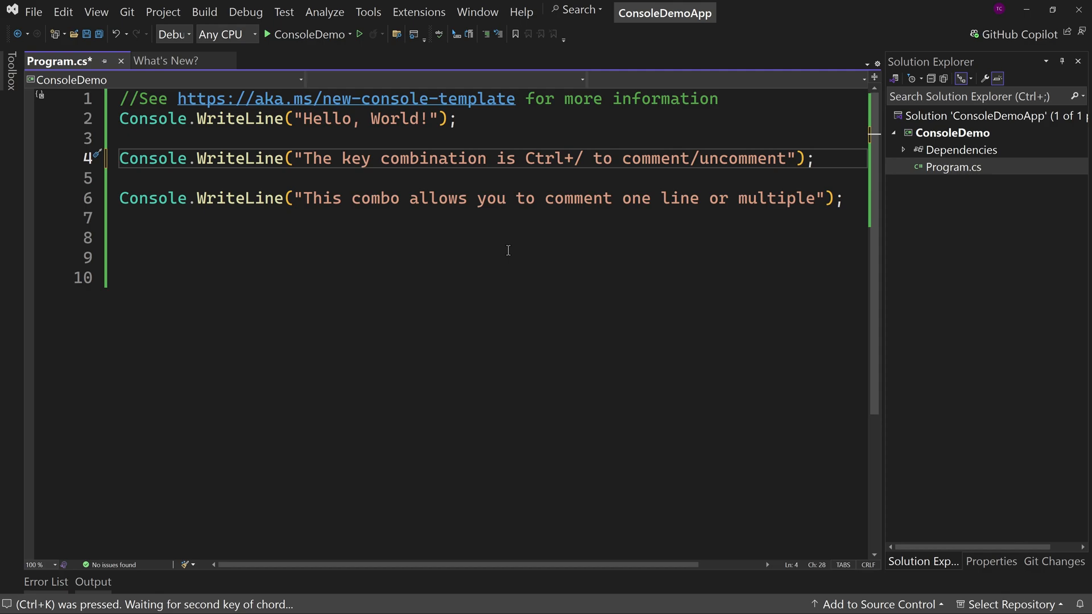
key("ctrl+c")
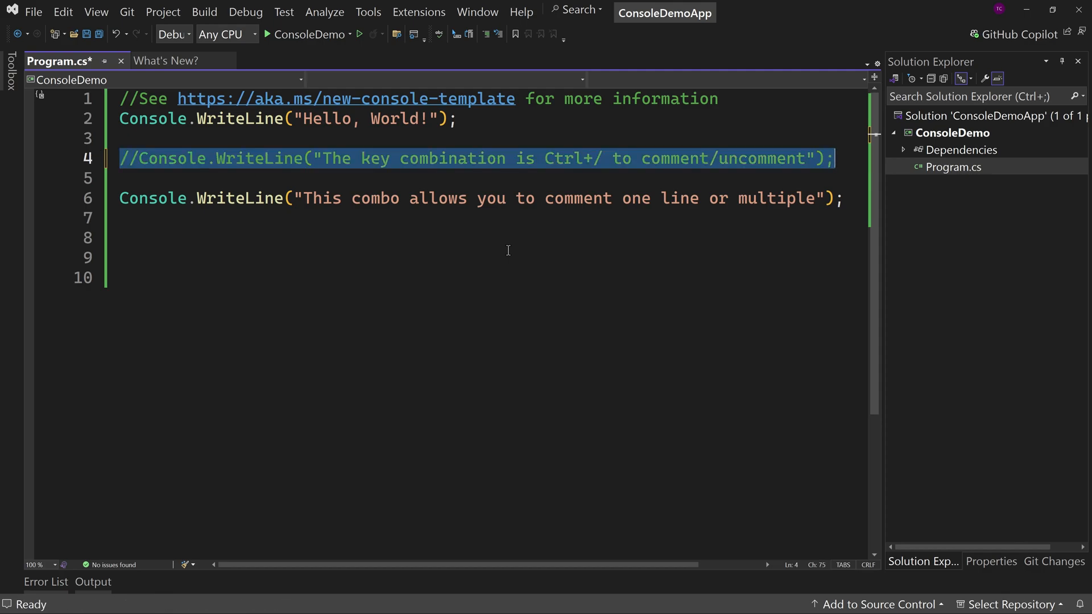
key("ctrl+k")
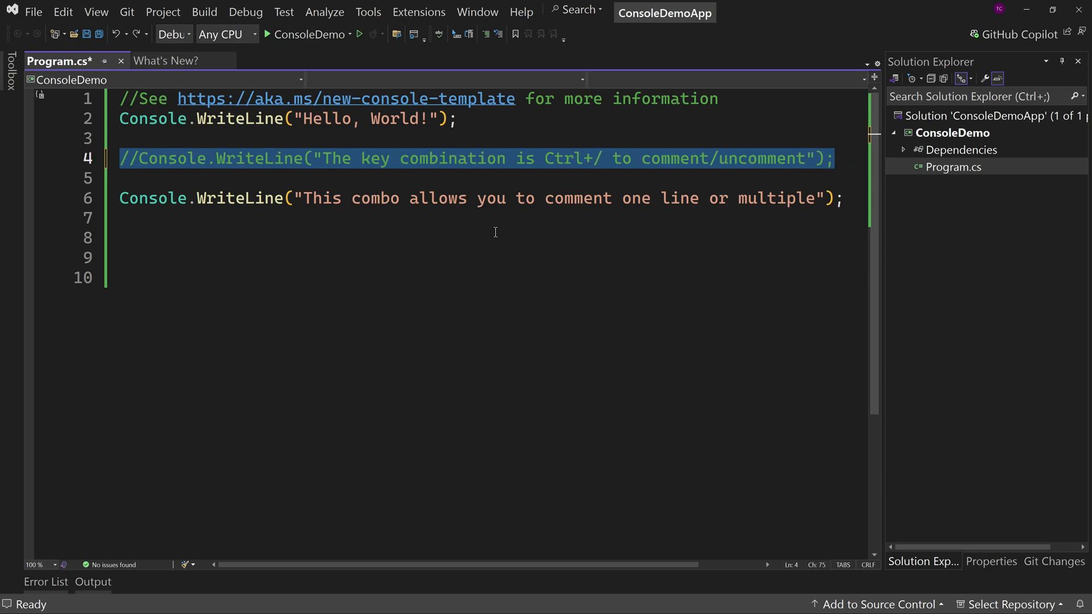
mouse_move(496, 34)
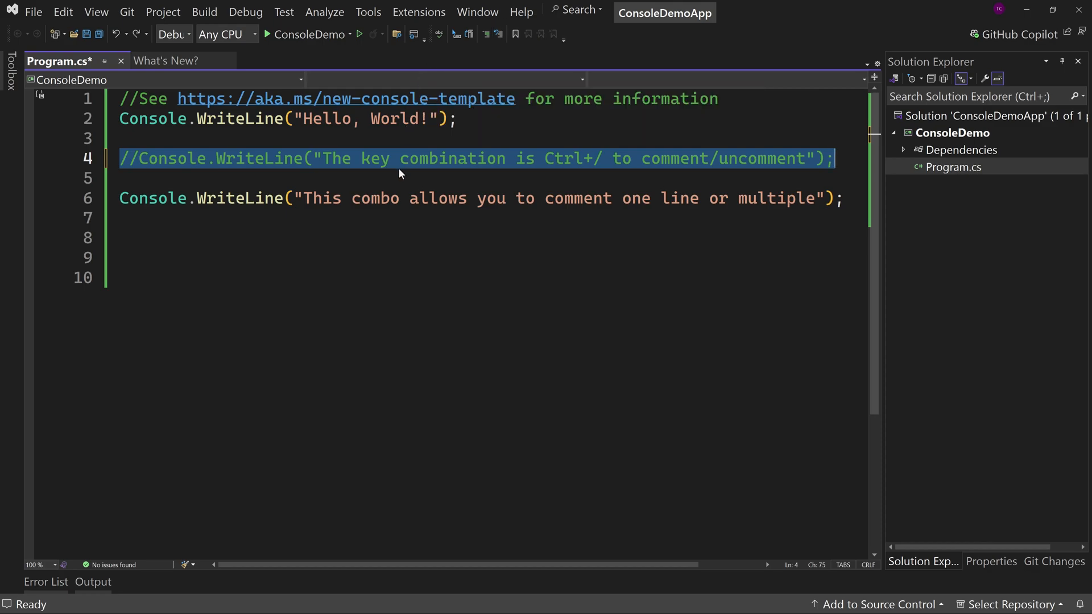
key("Ctrl+/")
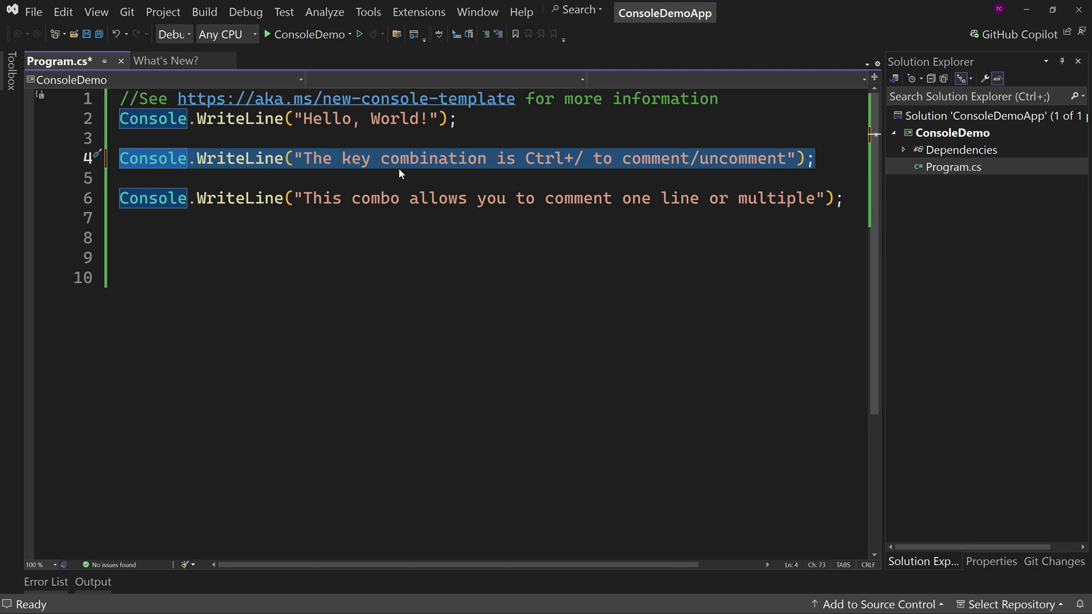
mouse_move(580, 46)
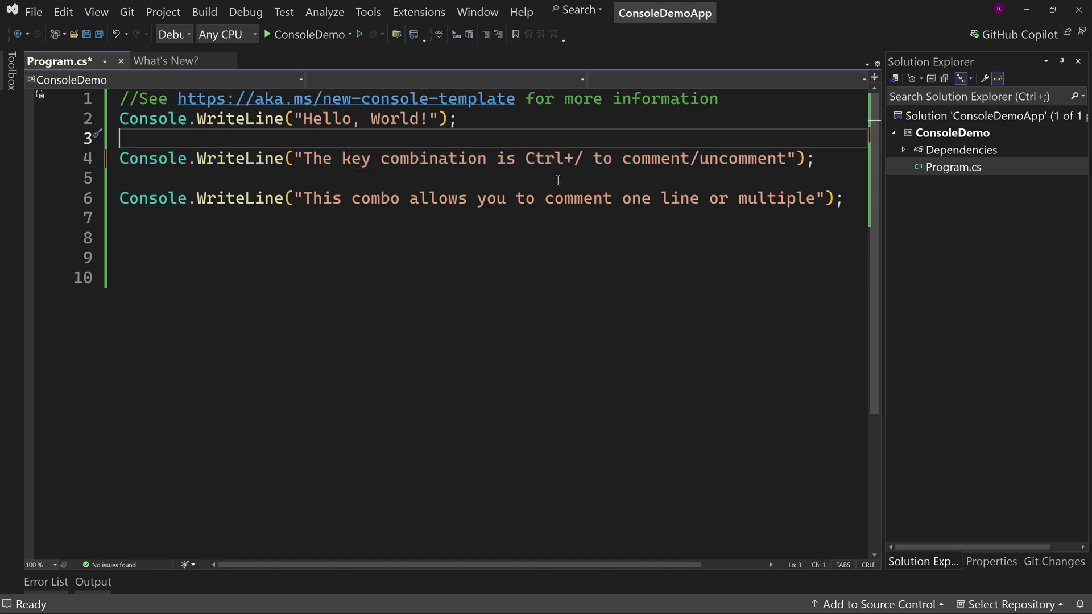
key("ctrl+/")
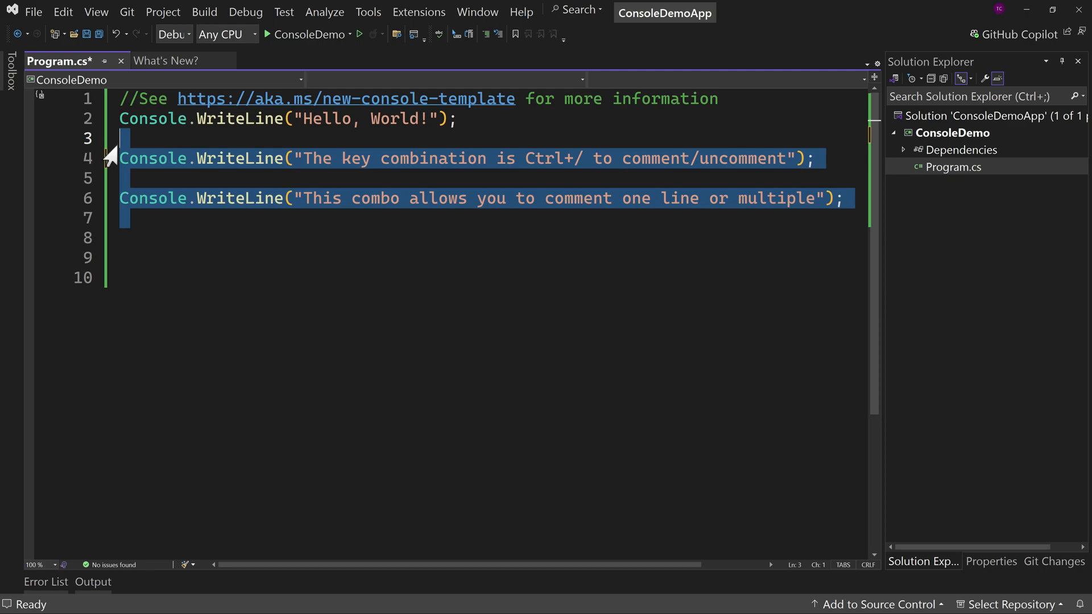
key("ctrl+/")
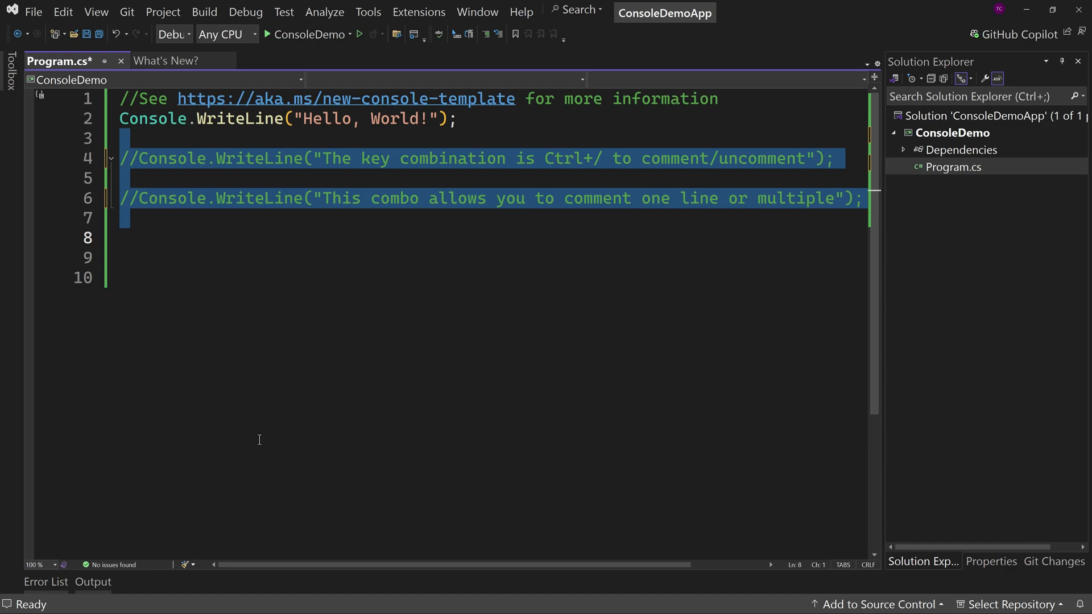
mouse_move(379, 167)
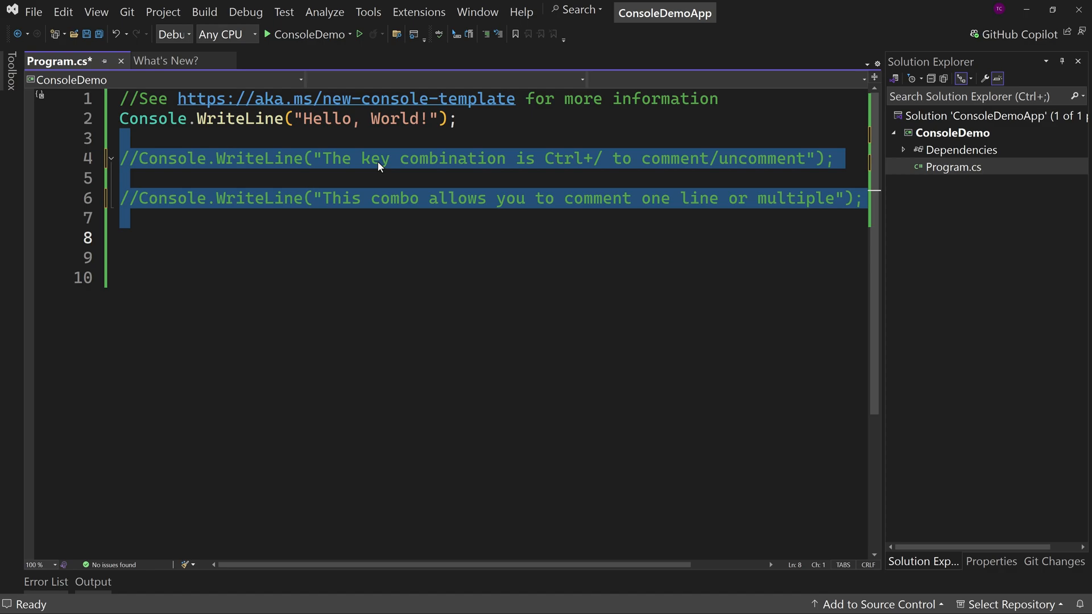
key("ctrl+/")
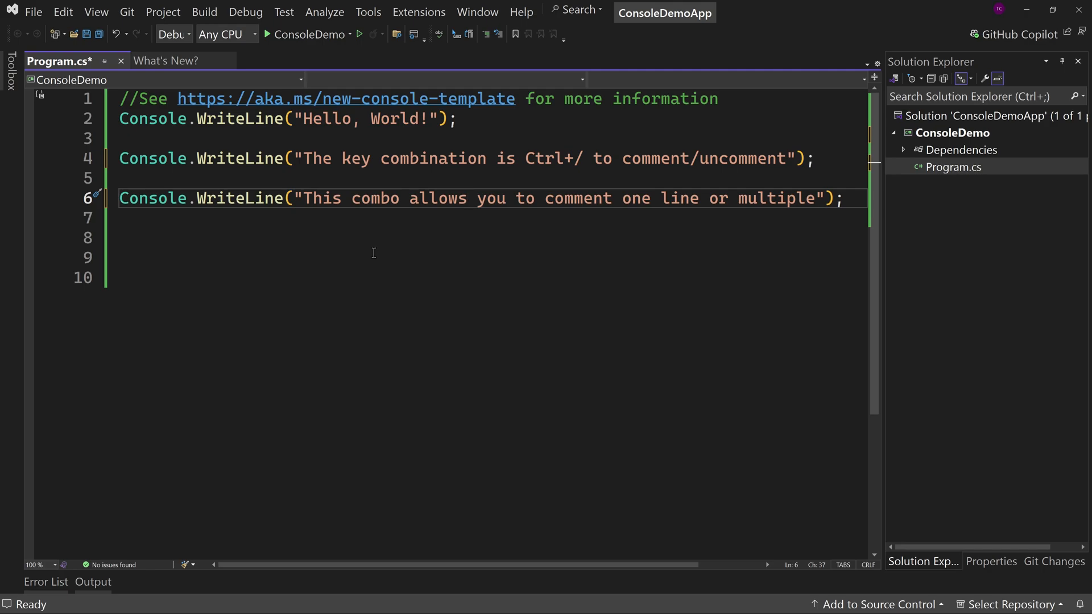
left_click(471, 199)
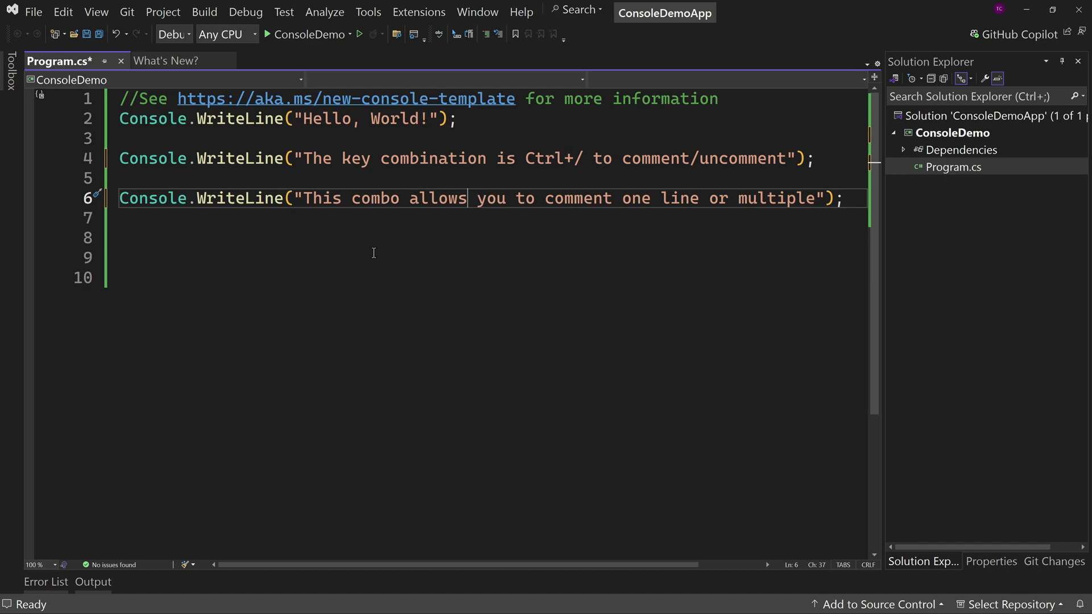
double_click(550, 158)
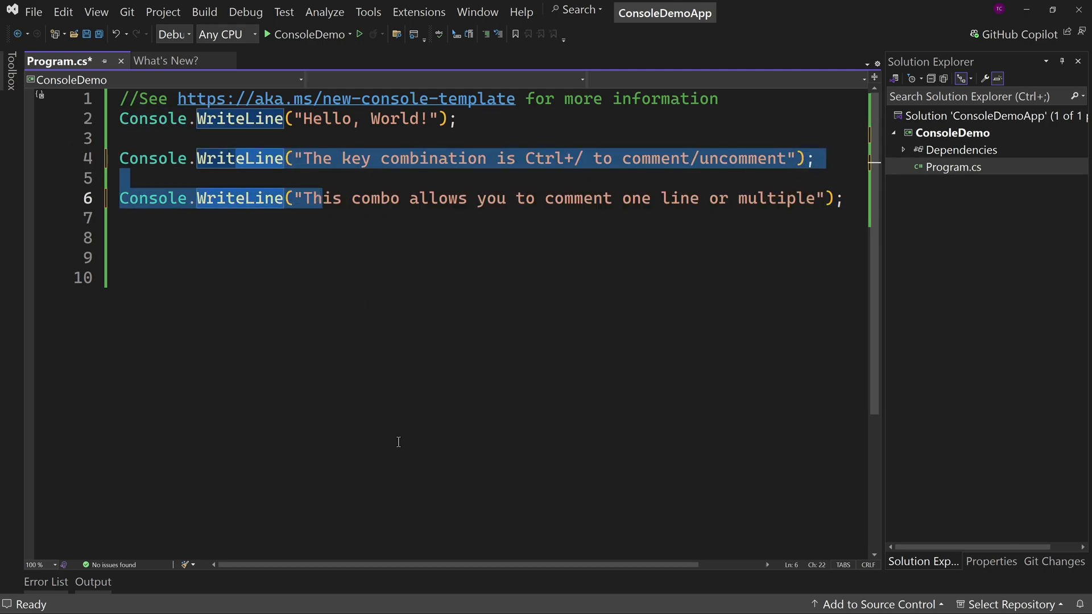
key("ctrl+/")
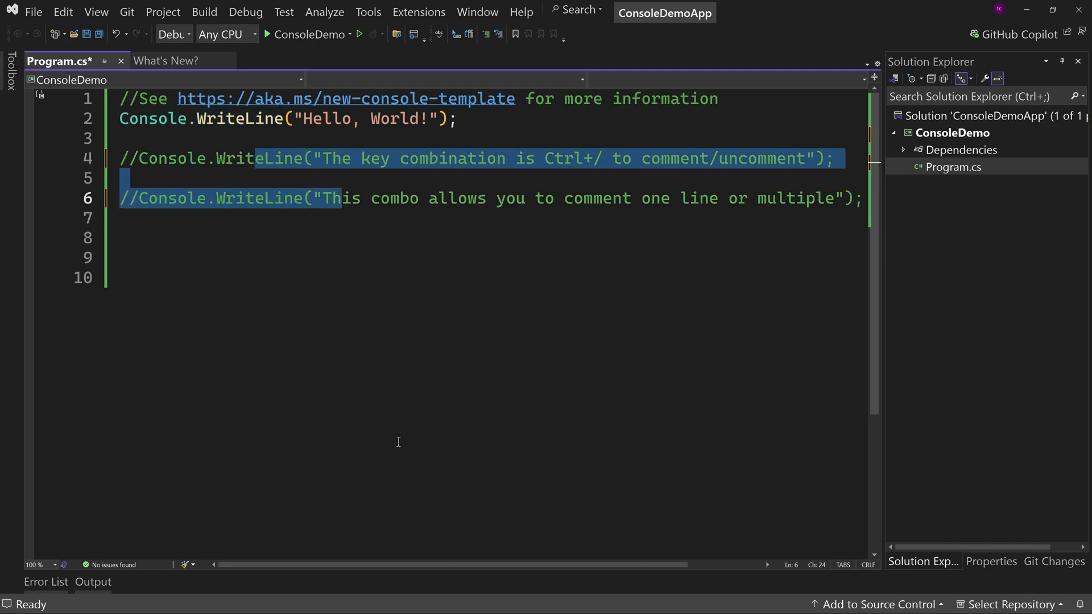
key("ctrl+/")
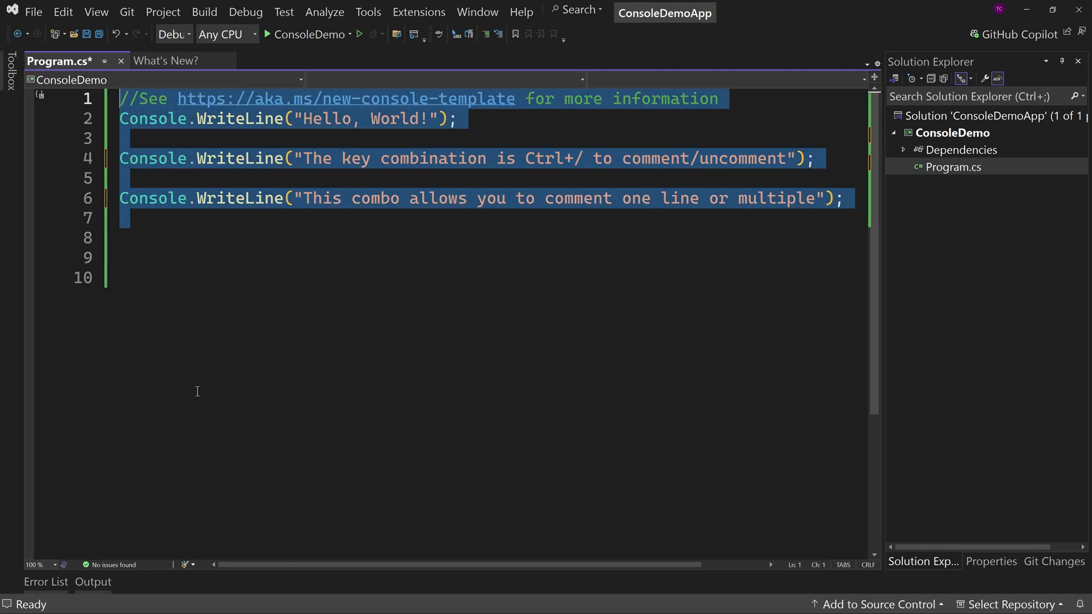
key("ctrl+/")
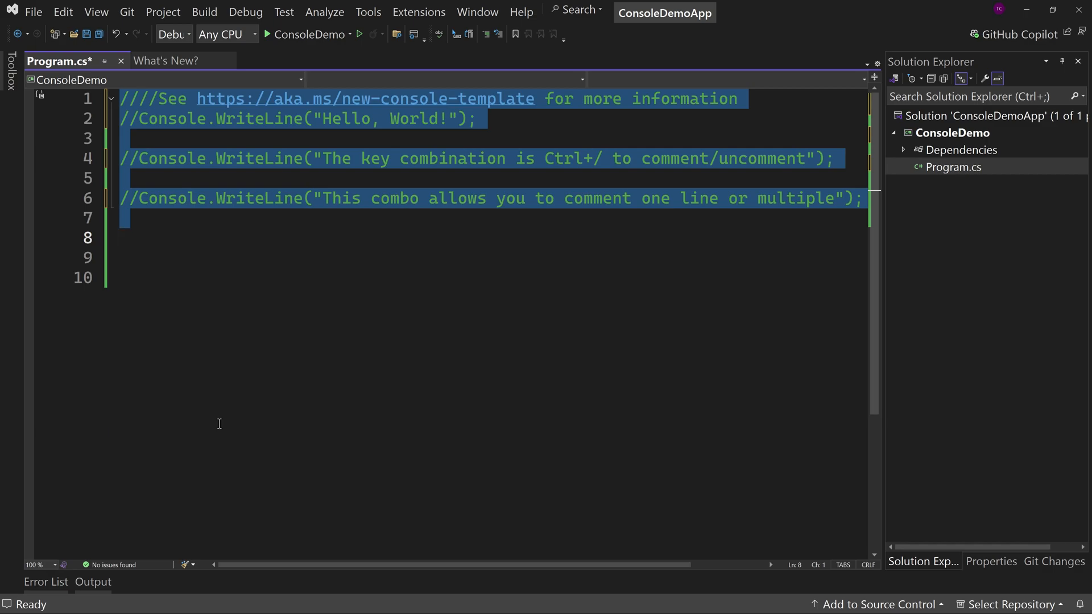
key("ctrl+/")
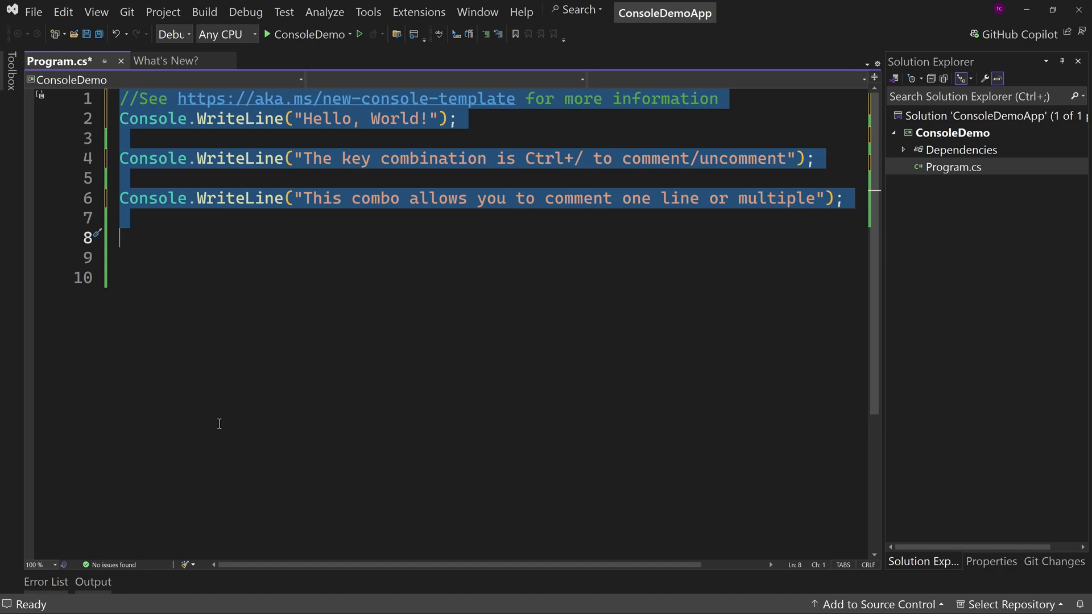
key("Ctrl+/")
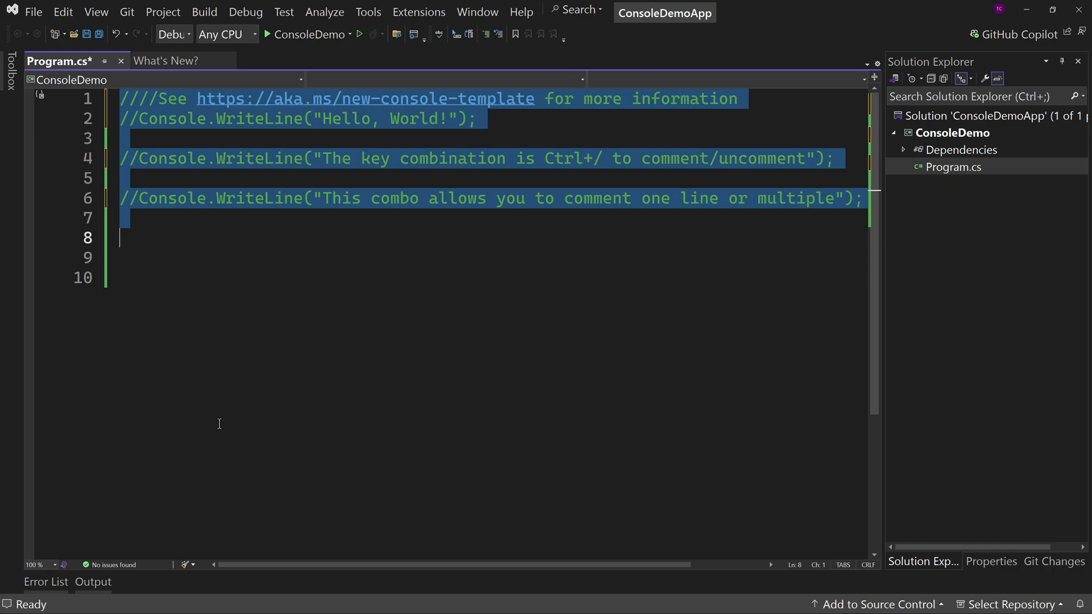
key("ctrl+/")
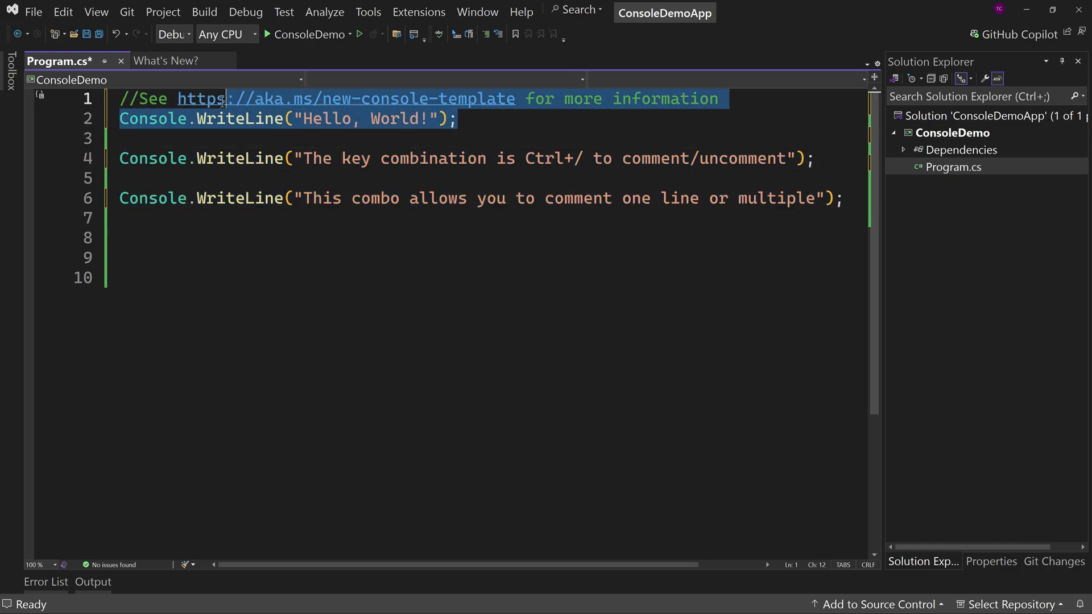
key("ctrl+/")
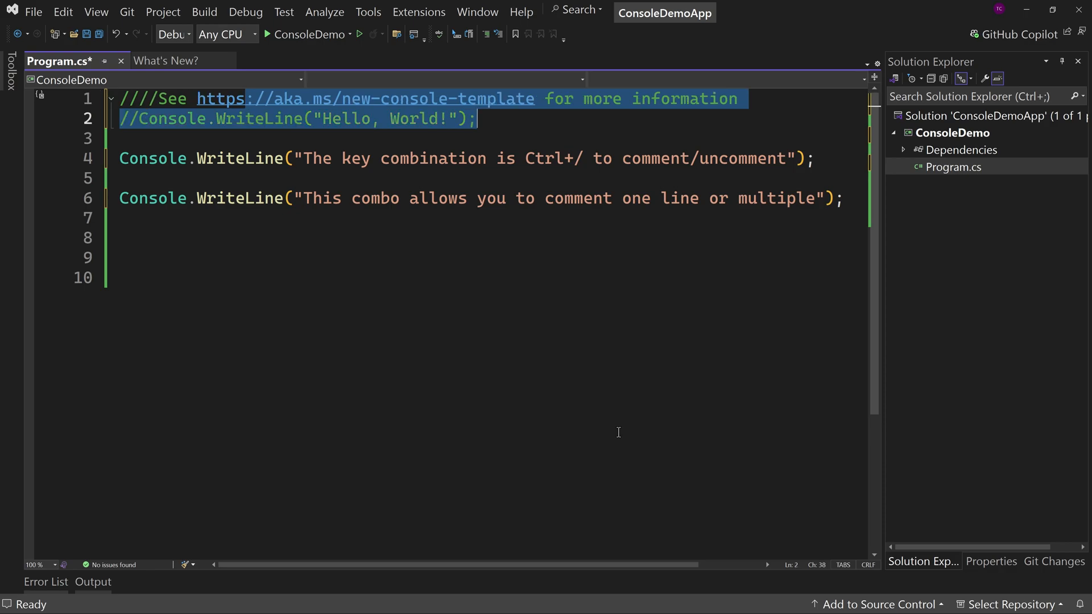
key("ctrl+/")
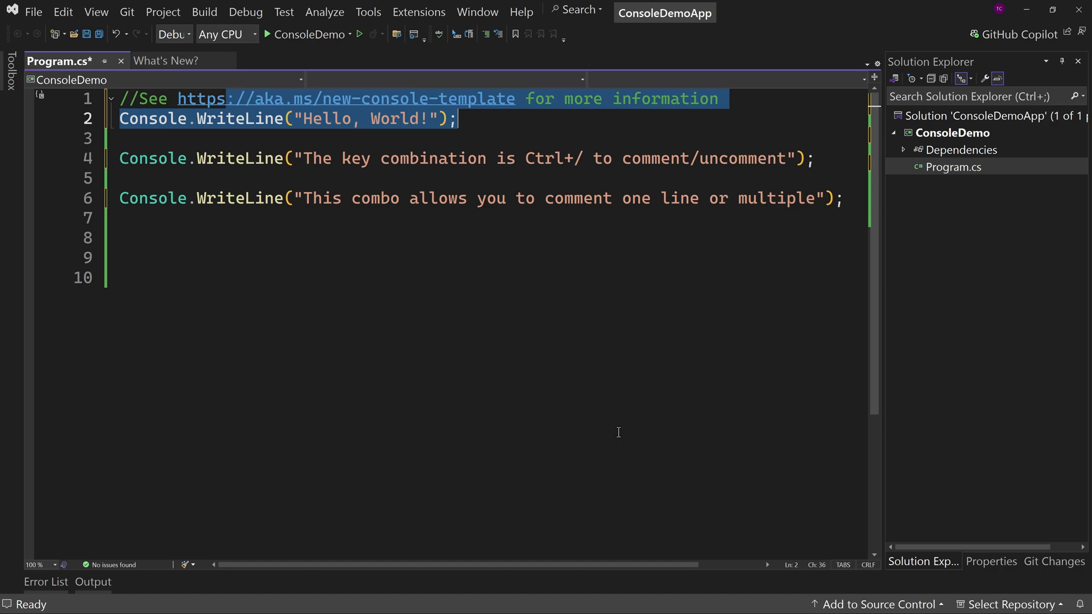